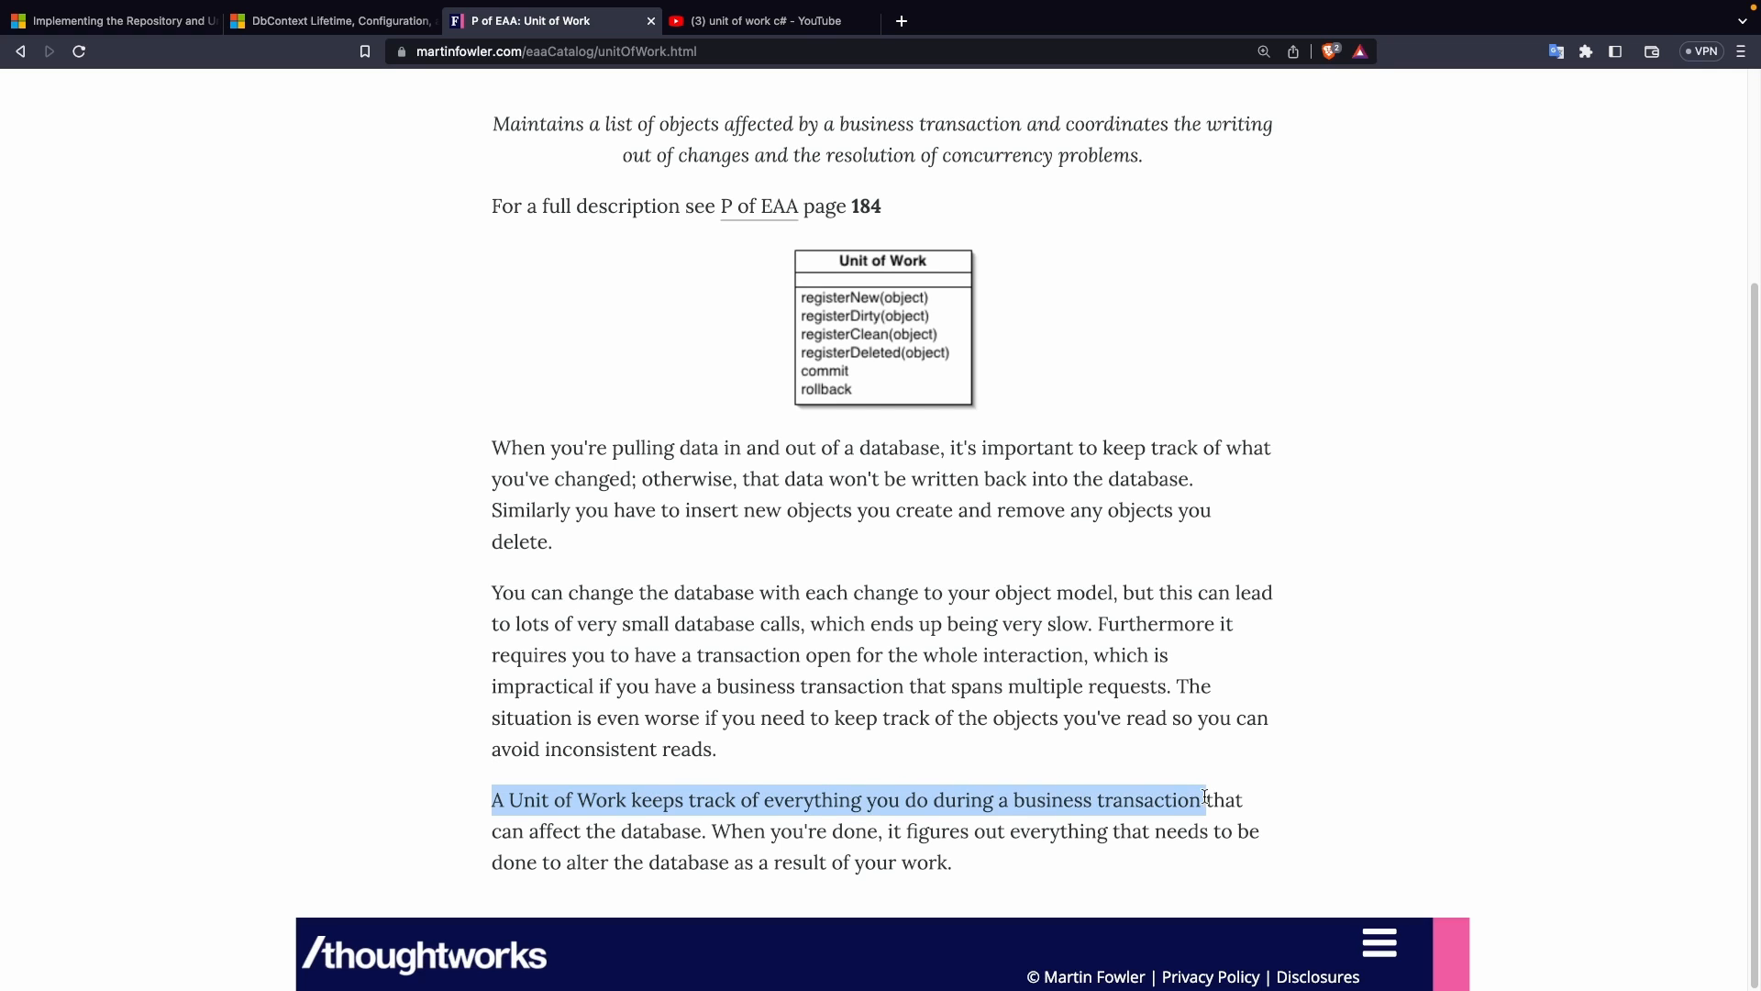
Step: Deselect the highlighted Unit of Work definition sentence so the page text appears unmarked
left_click(725, 831)
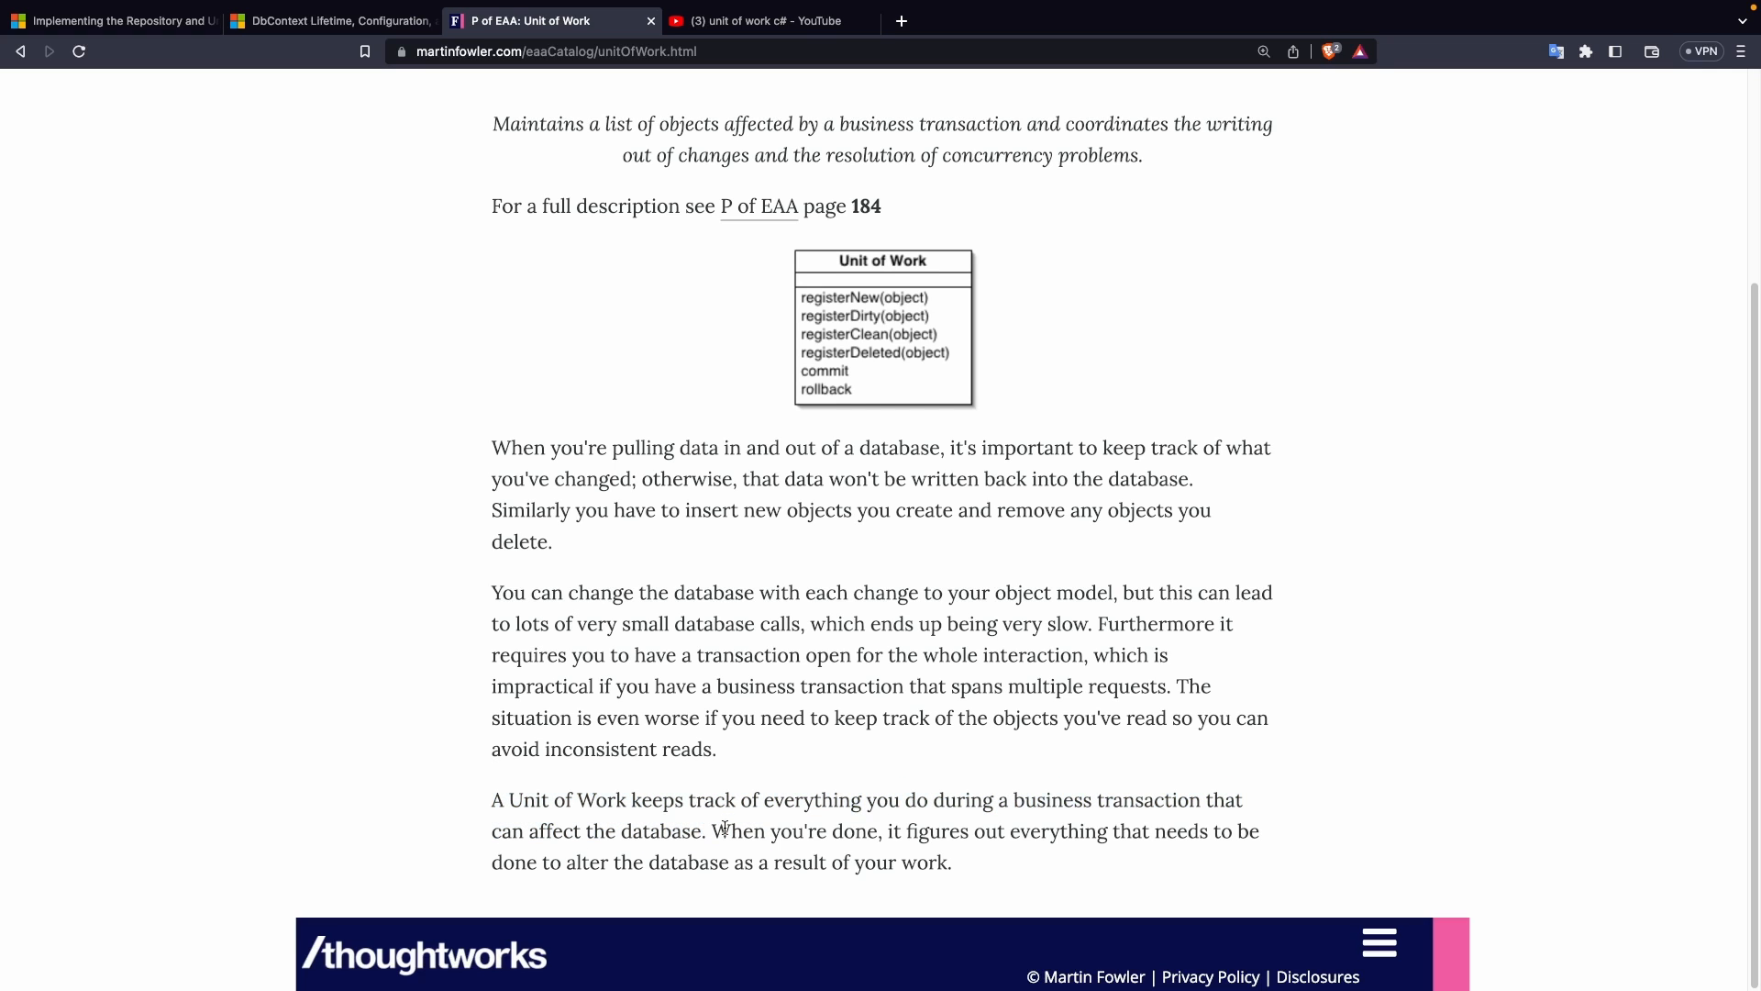